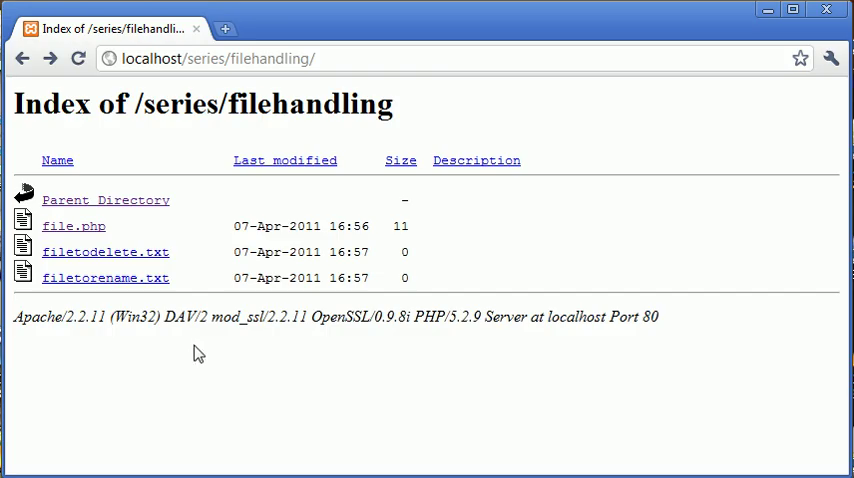
- Run file.php from the refreshed listing so filetodelete.txt is deleted, then return to the index
left_click(78, 58)
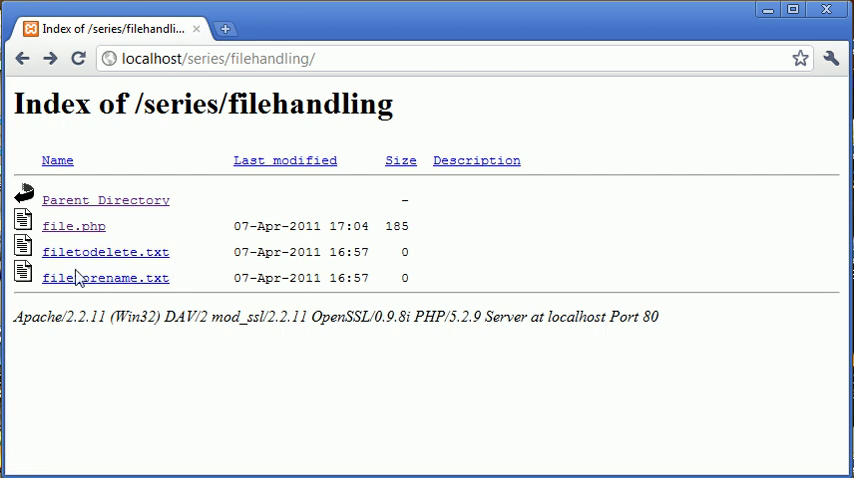
mouse_move(72, 226)
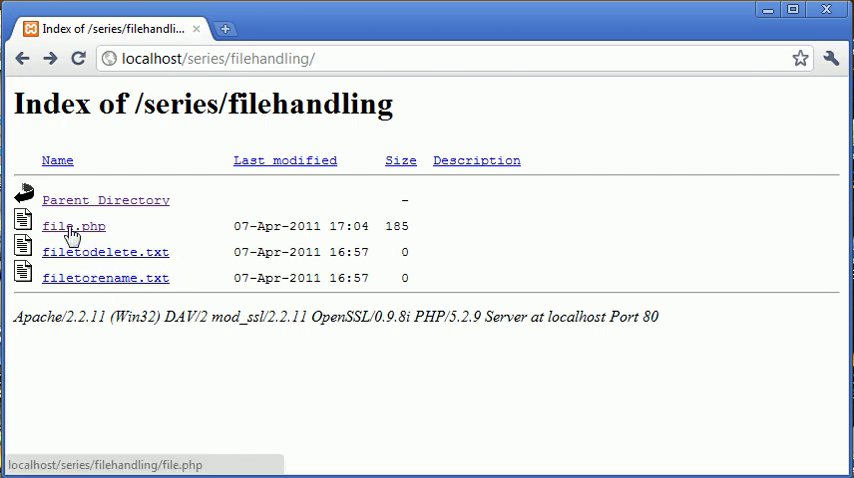
left_click(72, 226)
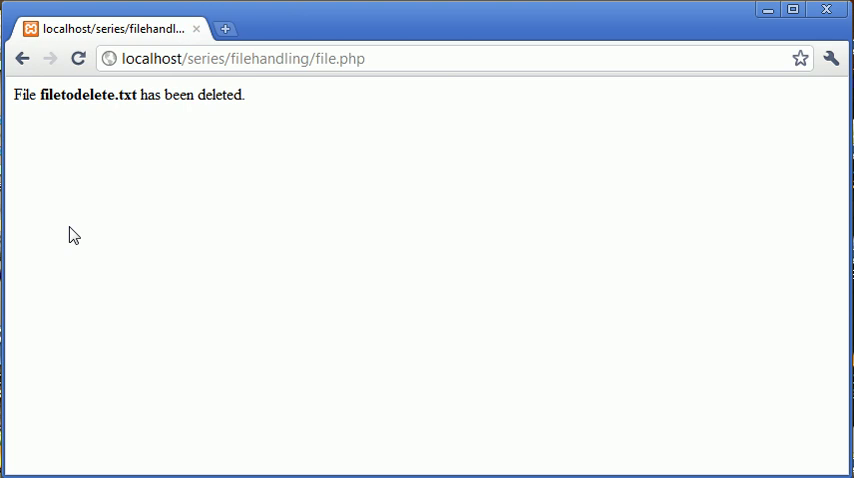
mouse_move(156, 112)
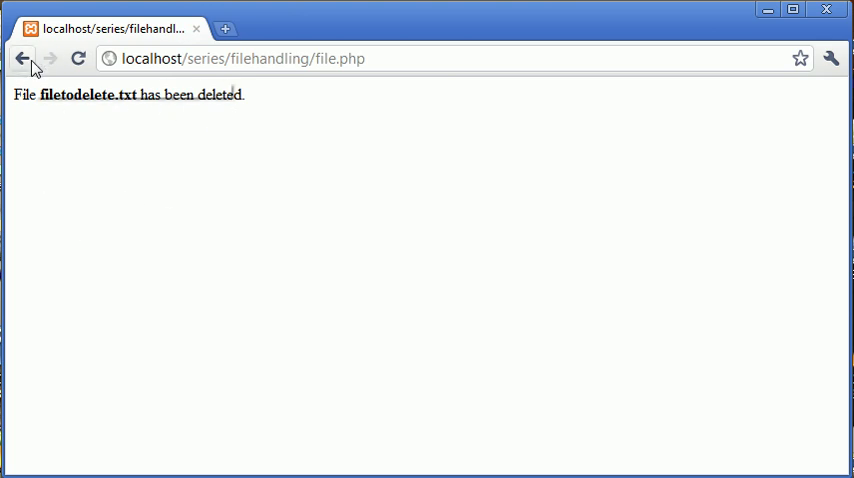
left_click(22, 58)
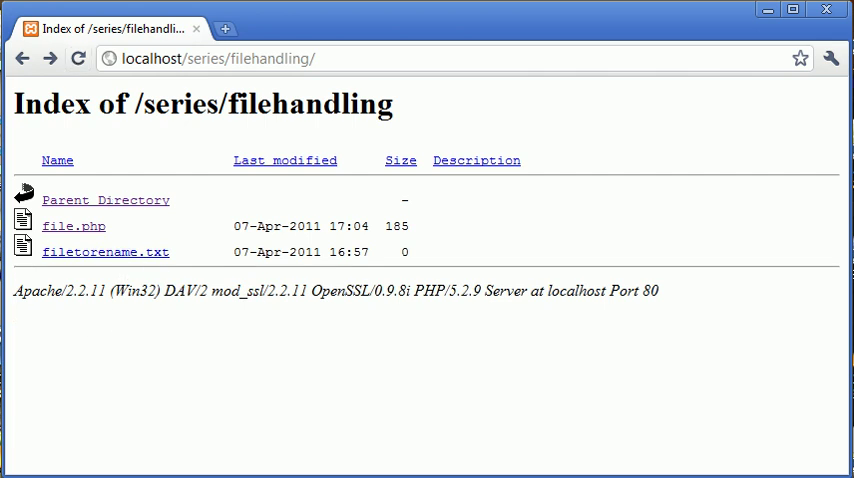
mouse_move(252, 310)
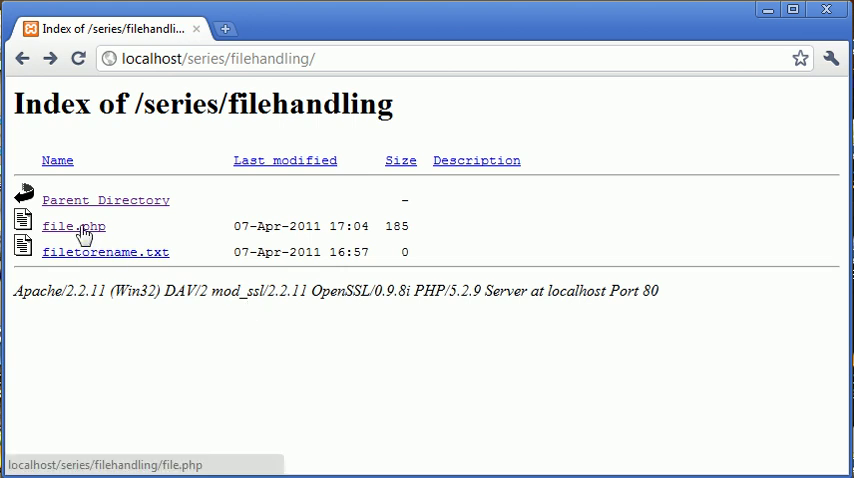
- Rerun file.php to see the unlink warning that filetodelete.txt no longer exists
left_click(72, 226)
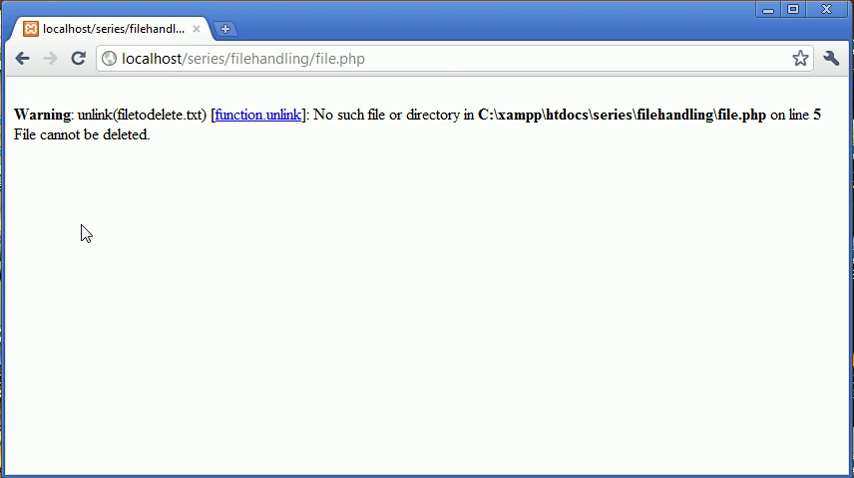
mouse_move(260, 152)
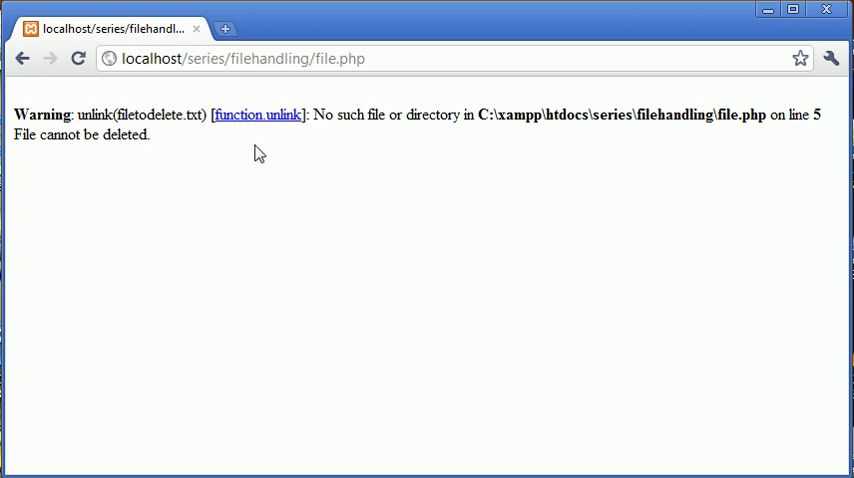
mouse_move(184, 168)
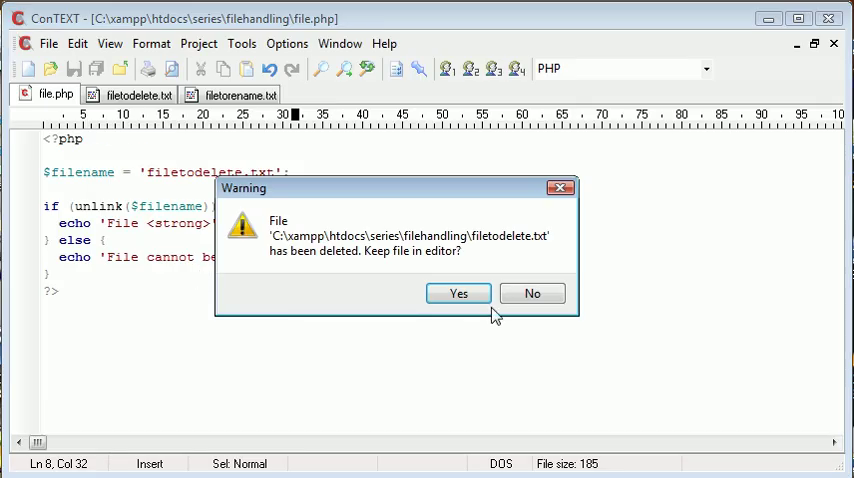
mouse_move(388, 260)
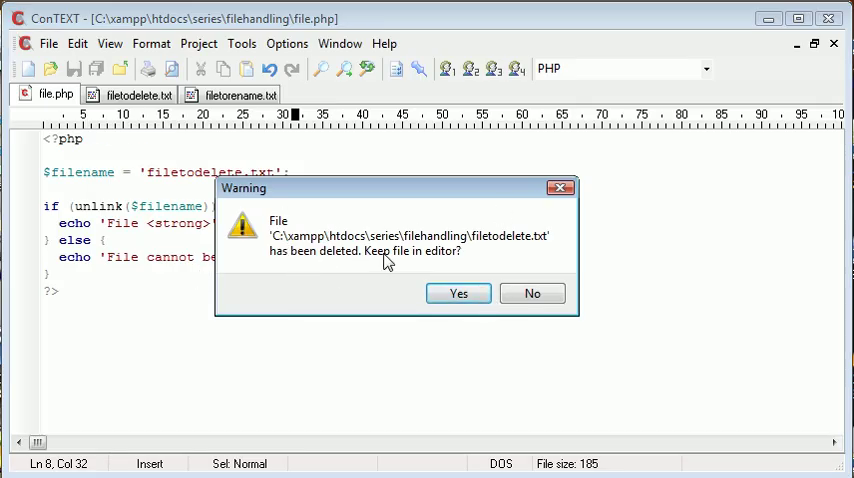
- Decline keeping the deleted filetodelete.txt open and switch to filetorename.txt
left_click(532, 292)
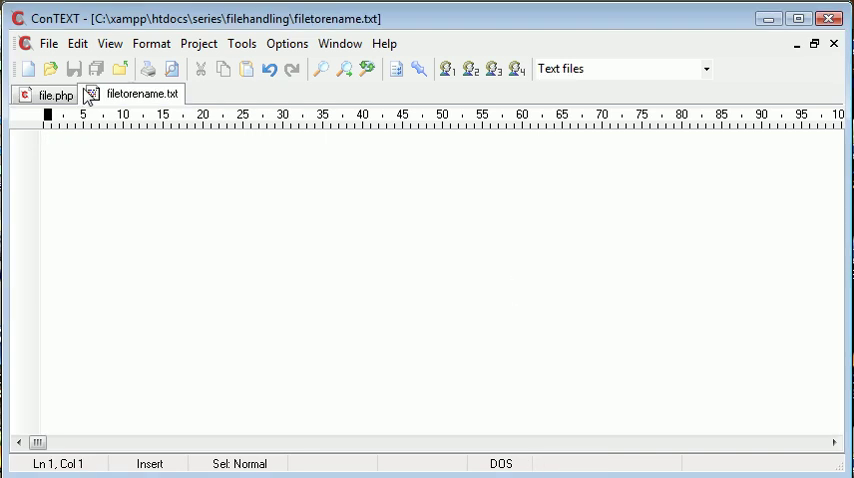
left_click(48, 94)
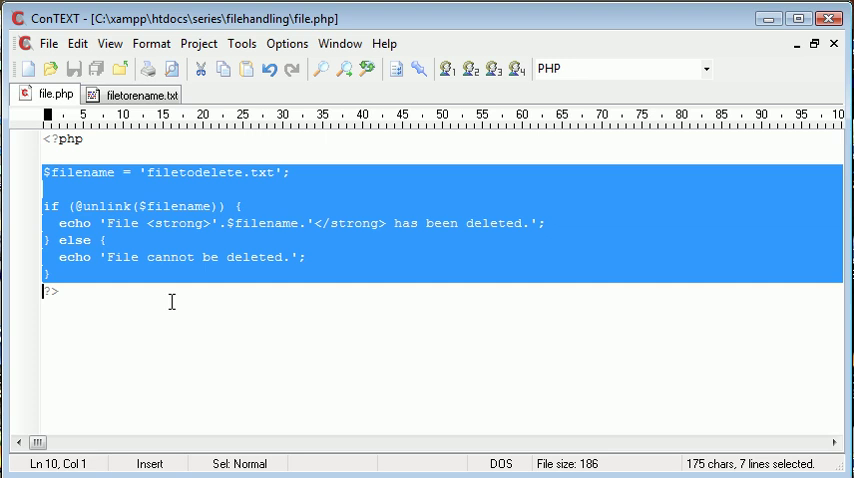
- Erase the old unlink code from file.php, leaving empty PHP tags, and check the empty filetorename.txt
key("Delete")
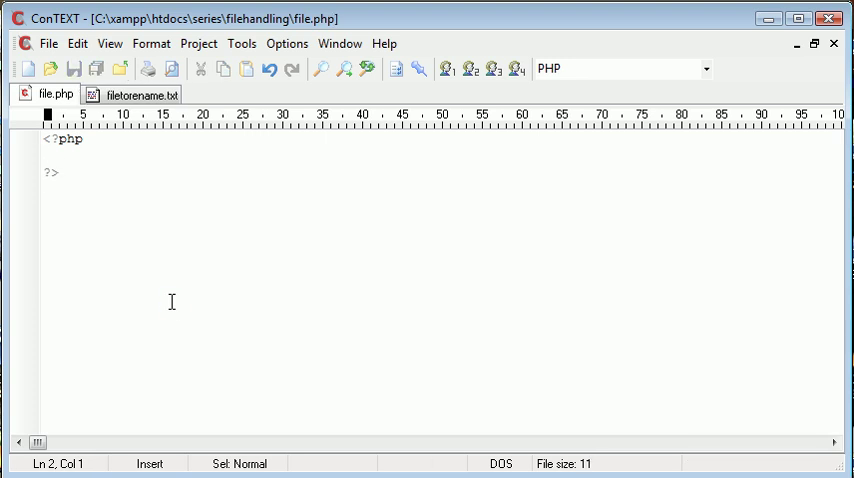
left_click(136, 94)
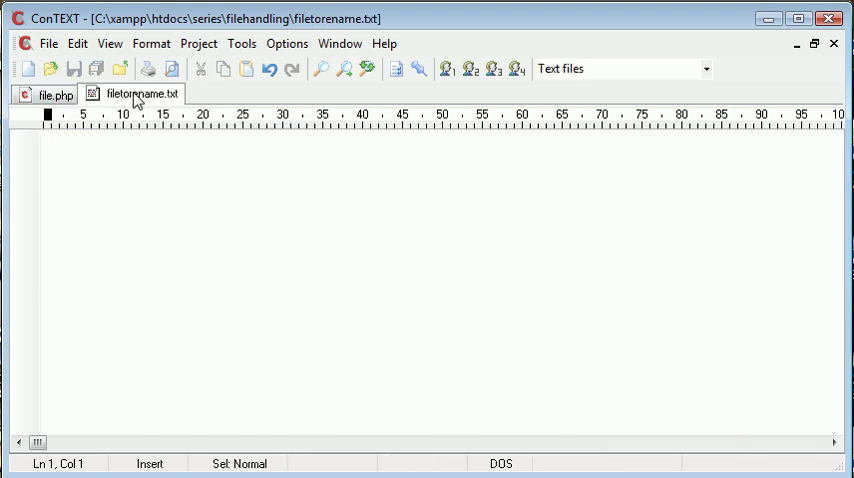
mouse_move(136, 92)
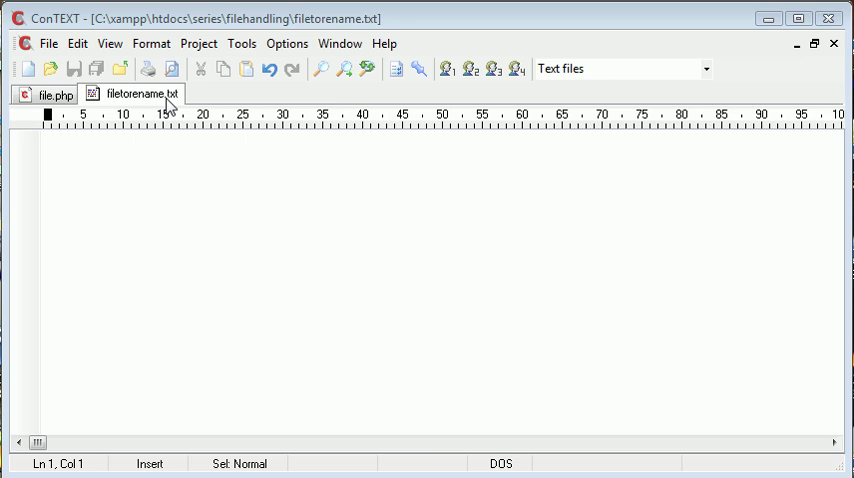
mouse_move(176, 102)
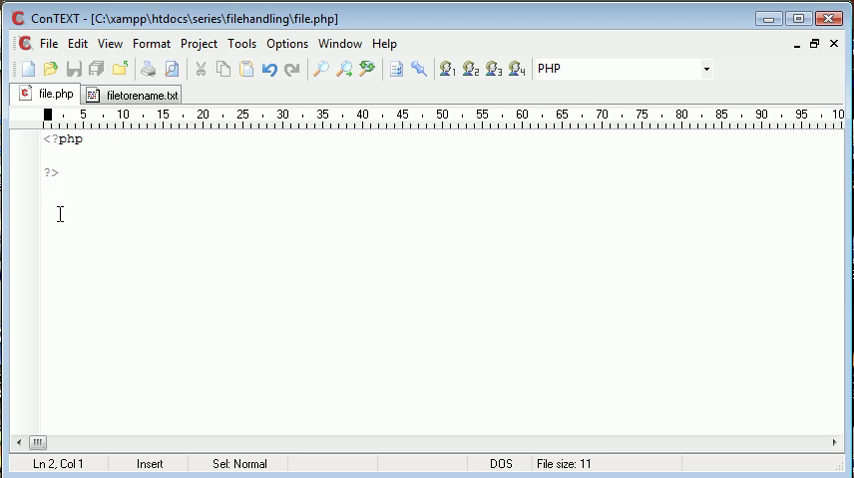
- Define $filename = 'filetorename.txt'; and $rand = rand(10000,99999); in file.php
type("$file")
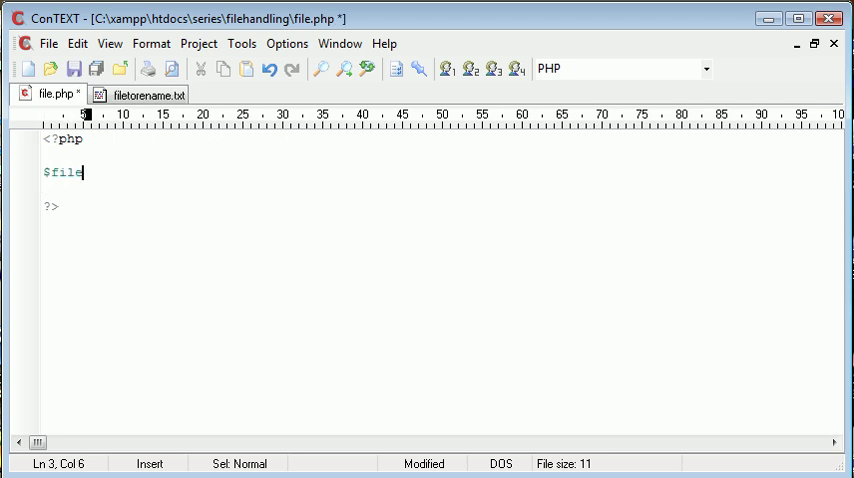
type("name = '';")
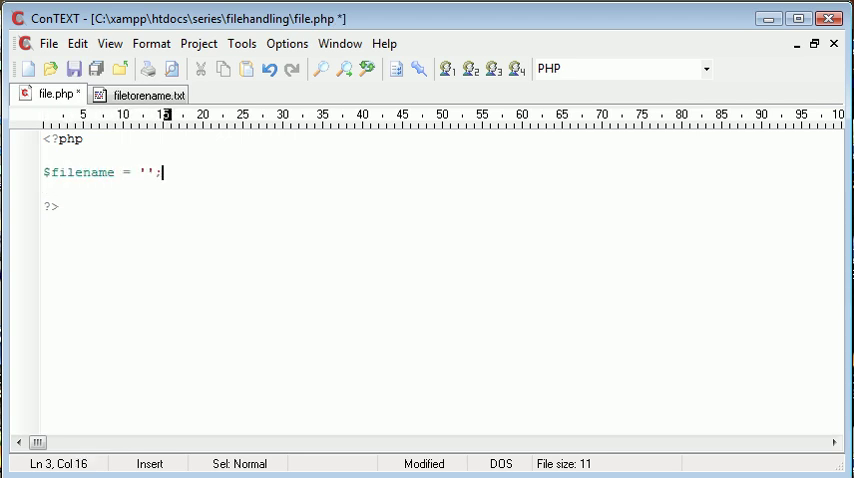
type("file")
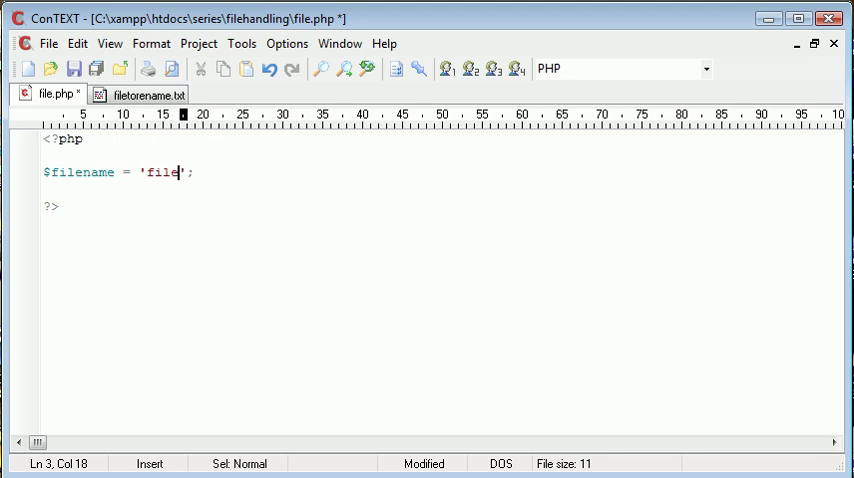
type("torename.txt")
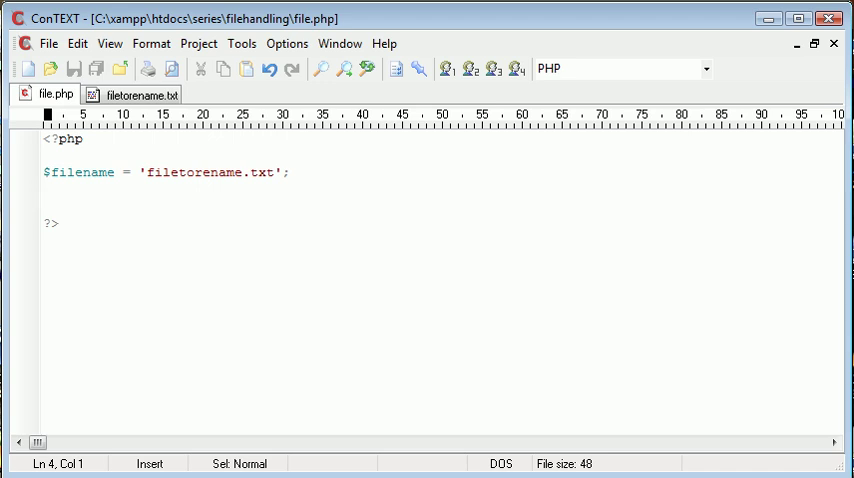
type("$rand")
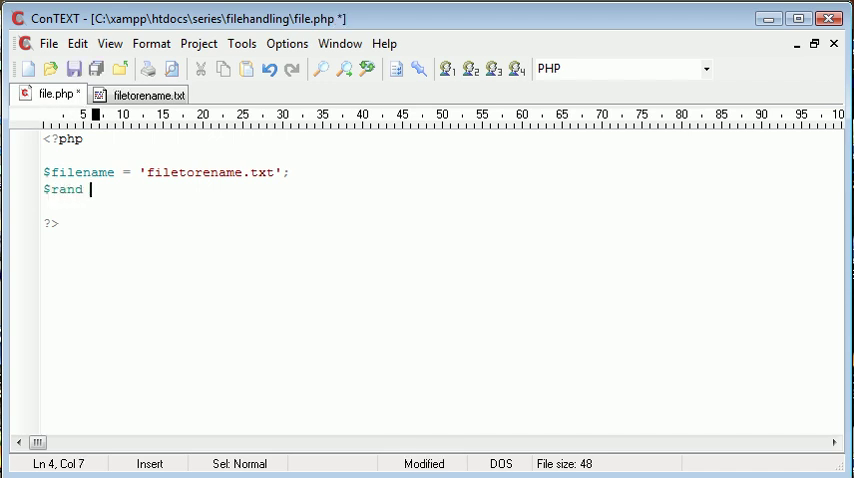
type("= rand();")
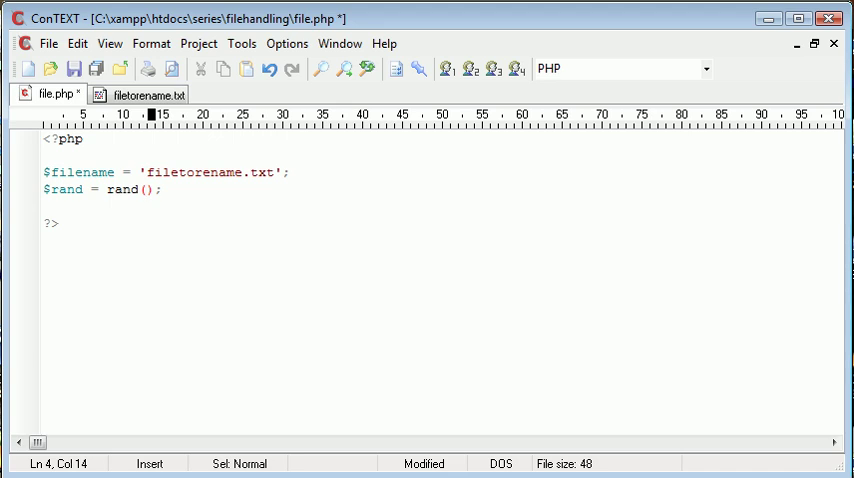
type("1000")
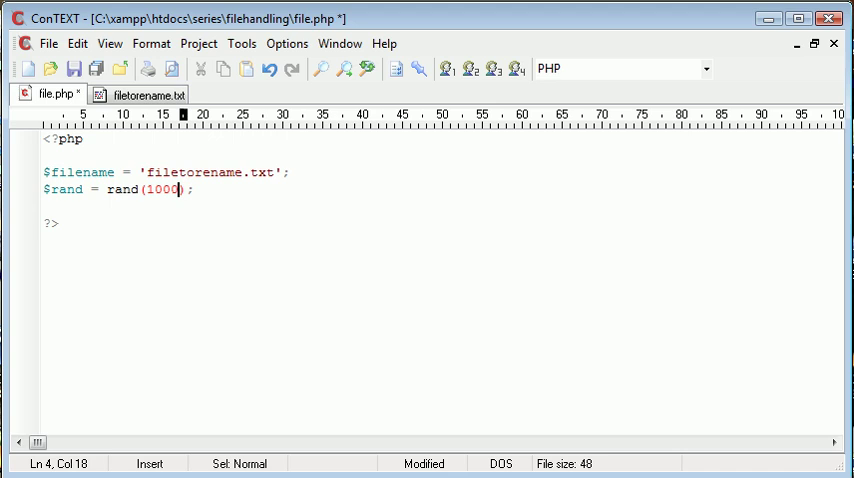
type("0,99")
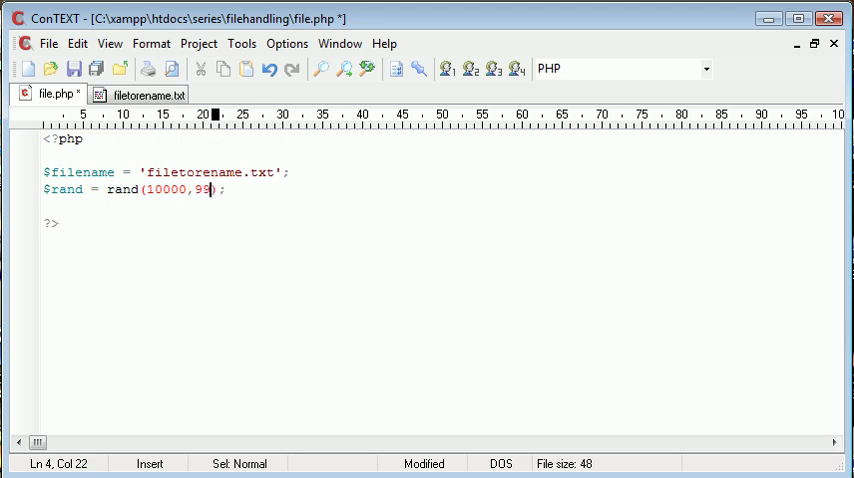
type("999")
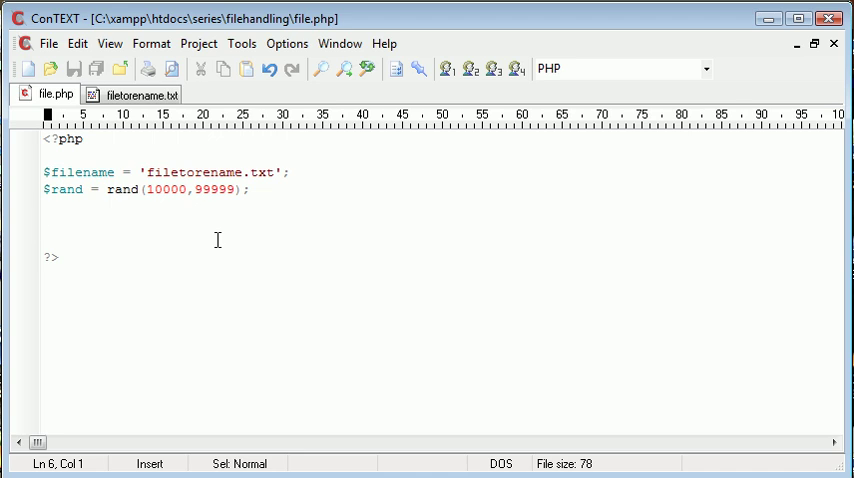
- Add rename($filename, $rand.'.txt'); and position the cursor at the start of that line
type("re")
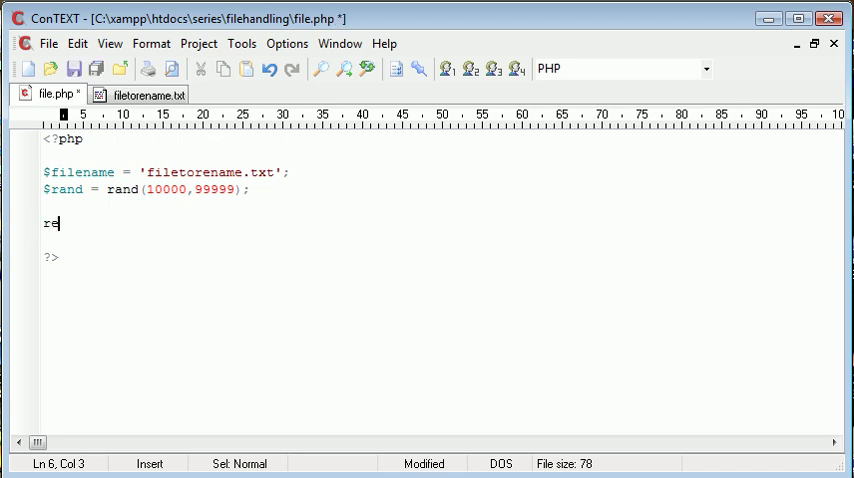
type("name ();")
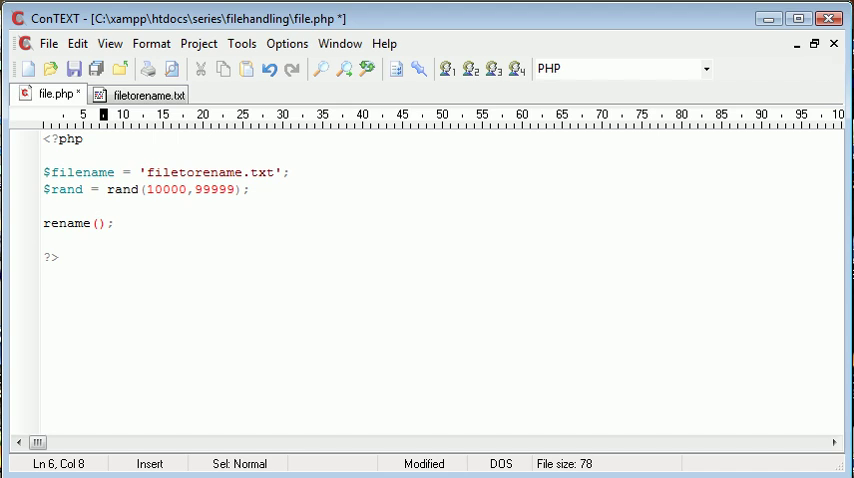
type("$filename, $")
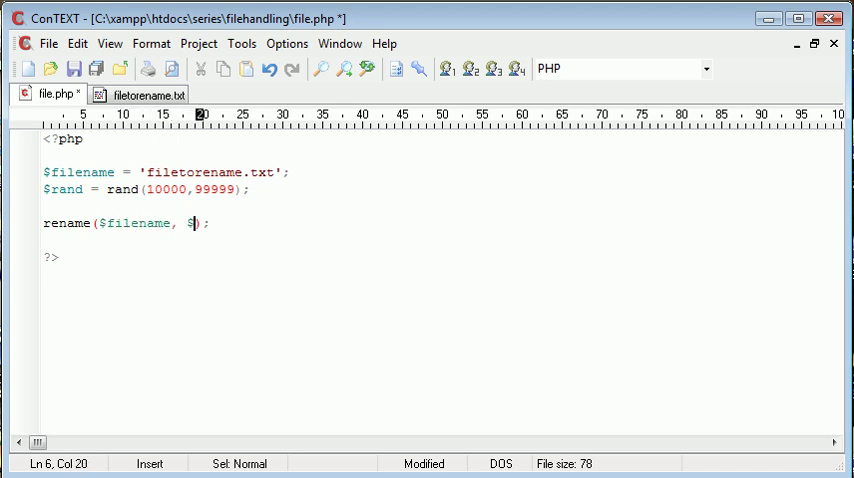
type("rand.'.txt")
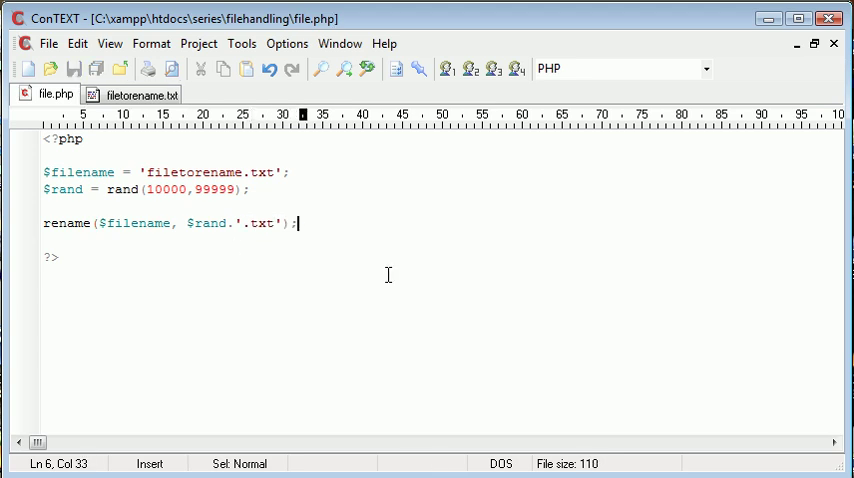
left_click(252, 224)
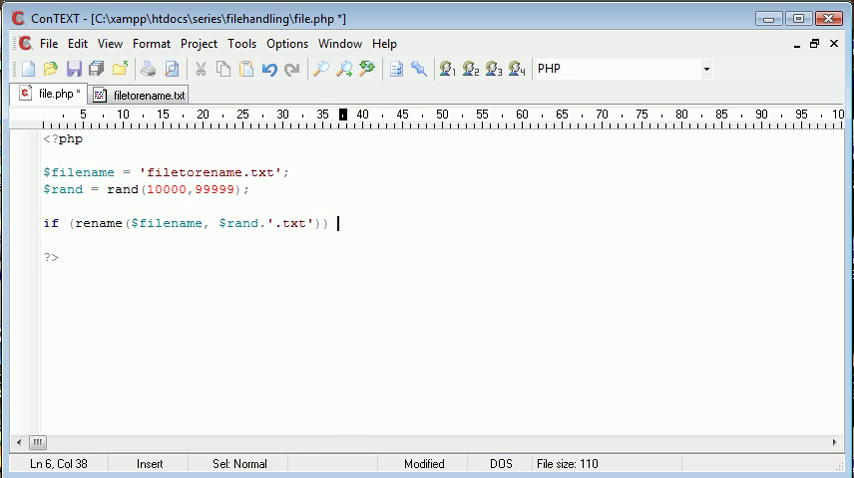
- Wrap rename() in an if block and begin an echo naming 'File' with $filename
type("{")
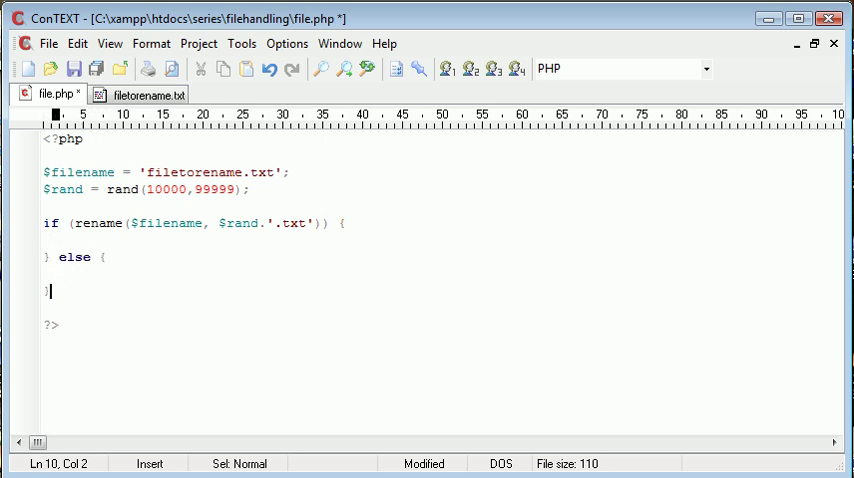
left_click(62, 244)
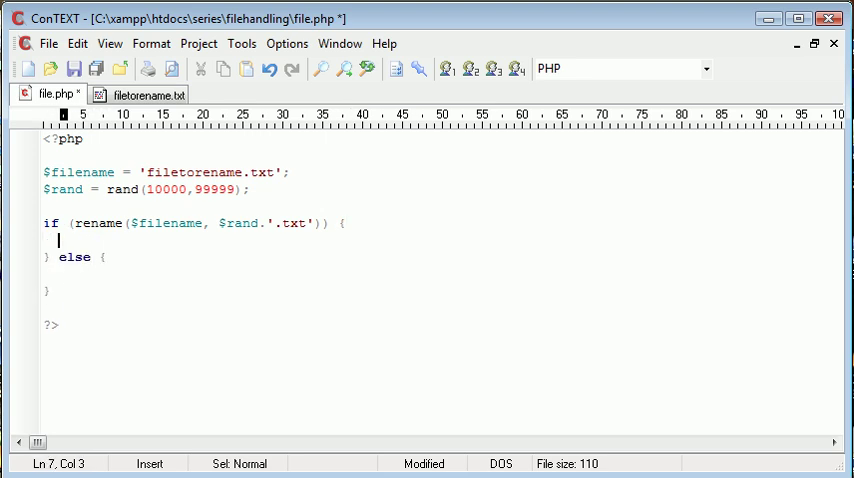
type("echo '';")
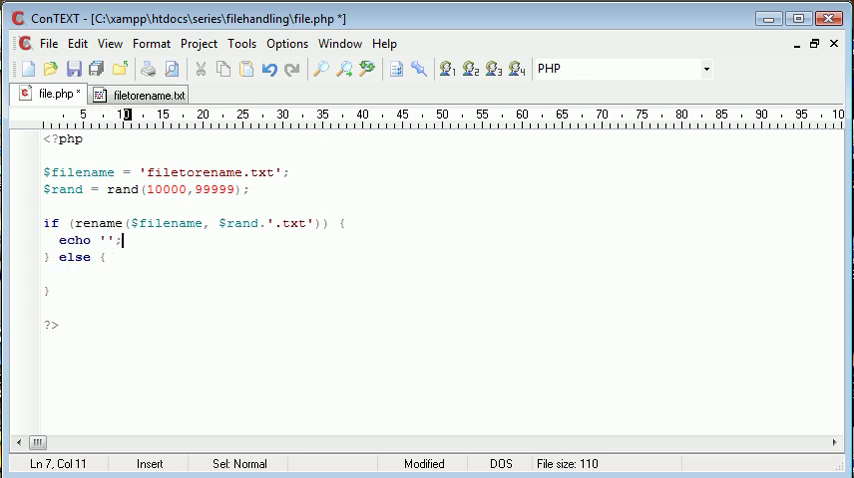
type("File")
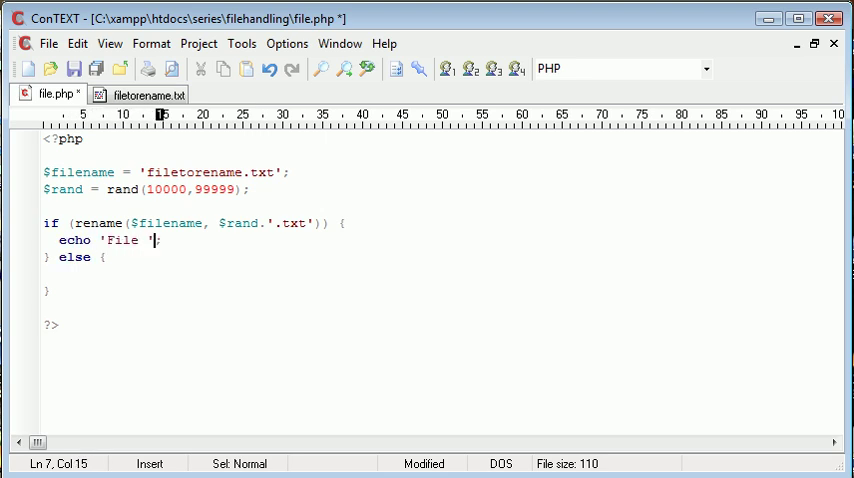
type("$filename.' has been renam")
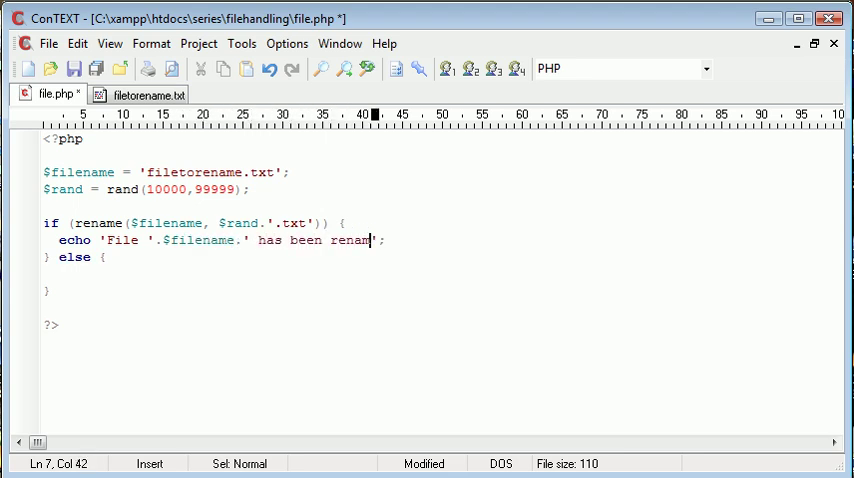
- Finish the success message: renamed to $rand.'.txt' wrapped in strong tags
type("ed to '.")
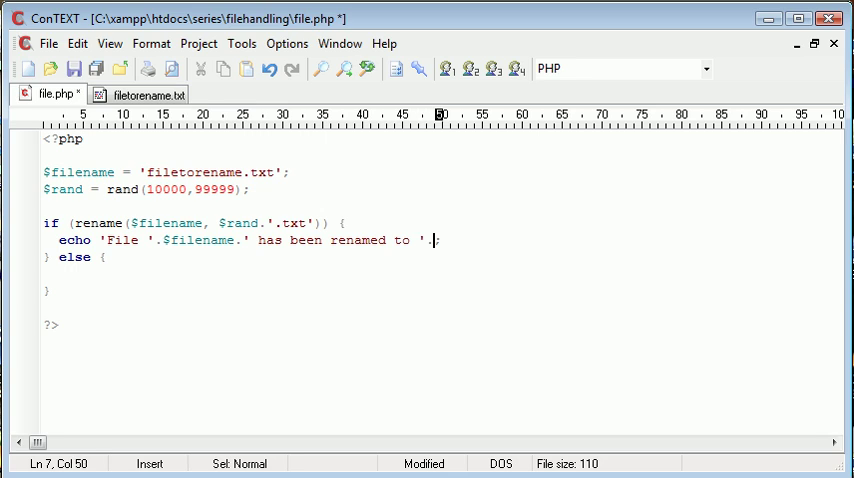
type("$rand.''")
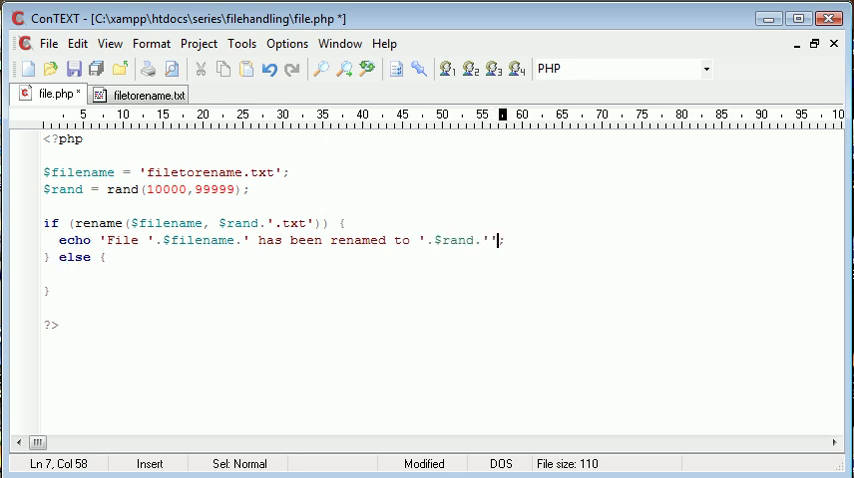
type(".txt</s")
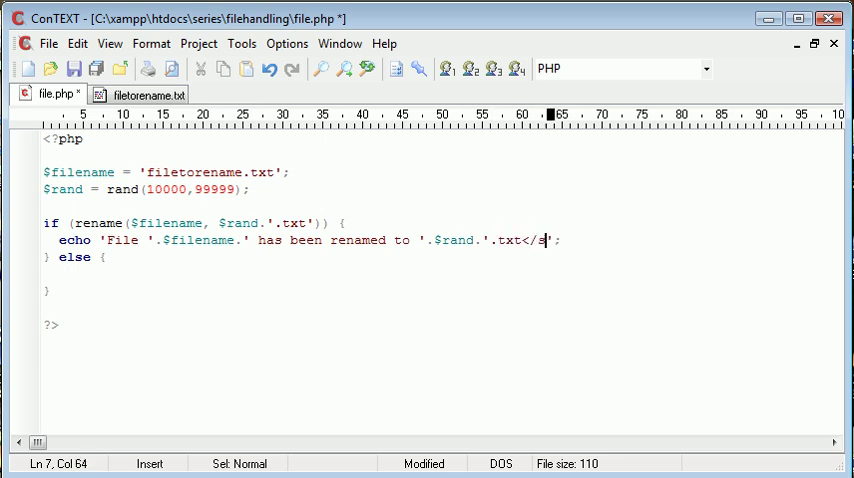
type("trong>")
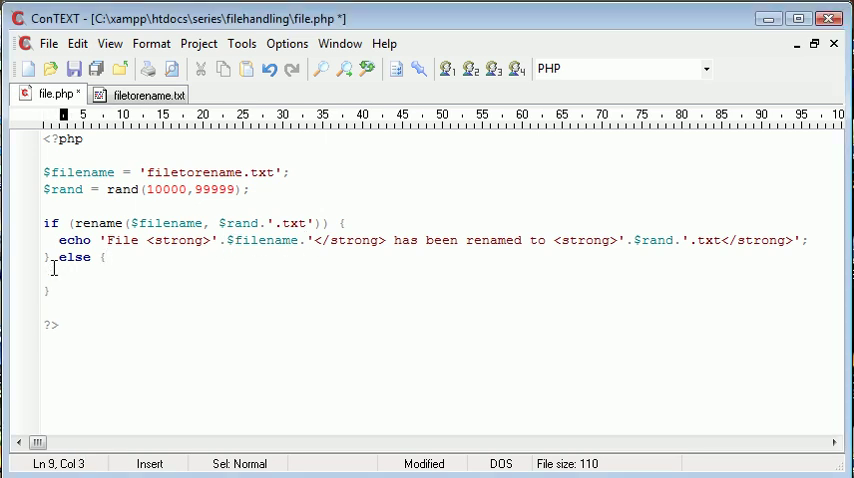
- Echo 'Error renaming.' in the else branch
type("echo ''")
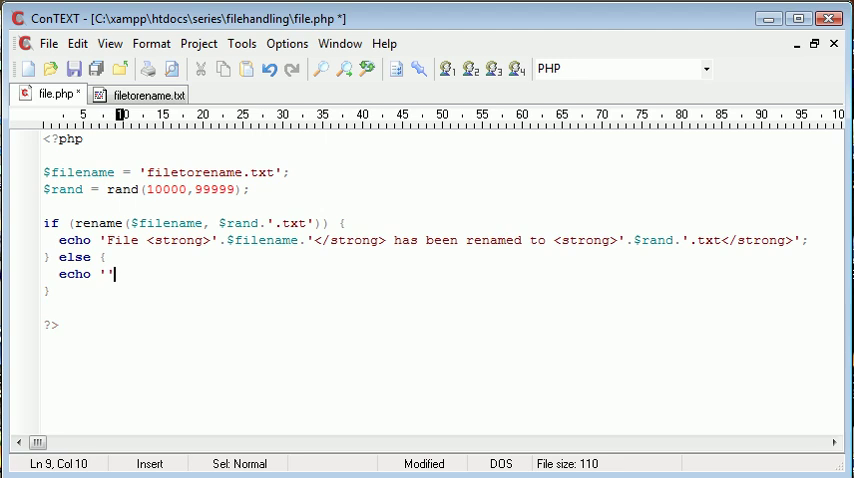
type("Error")
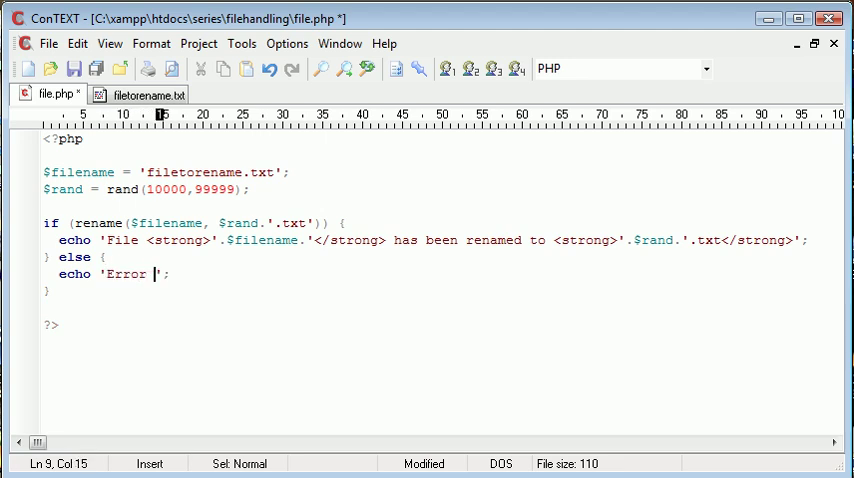
type("renaming.")
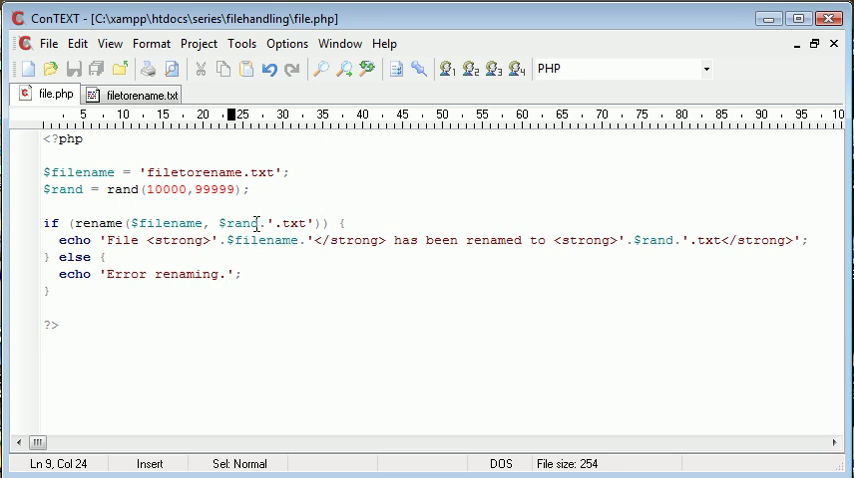
mouse_move(218, 244)
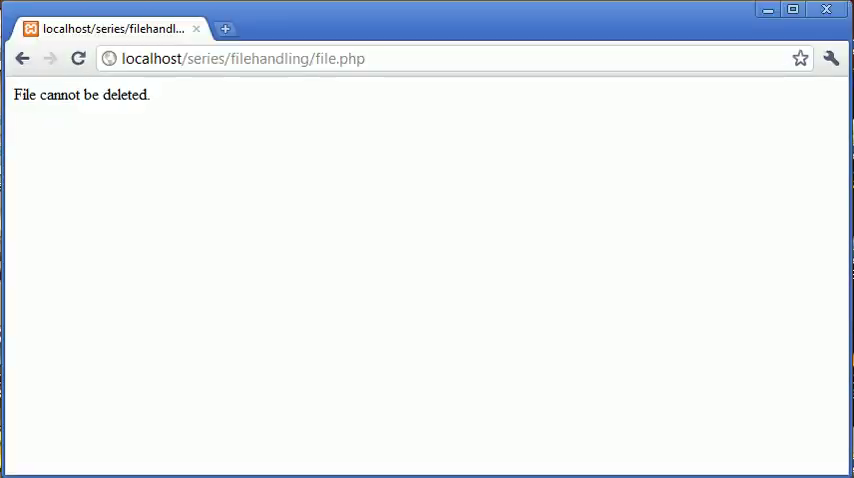
- Run file.php from the filehandling listing so filetorename.txt is renamed to 41975.txt
left_click(24, 58)
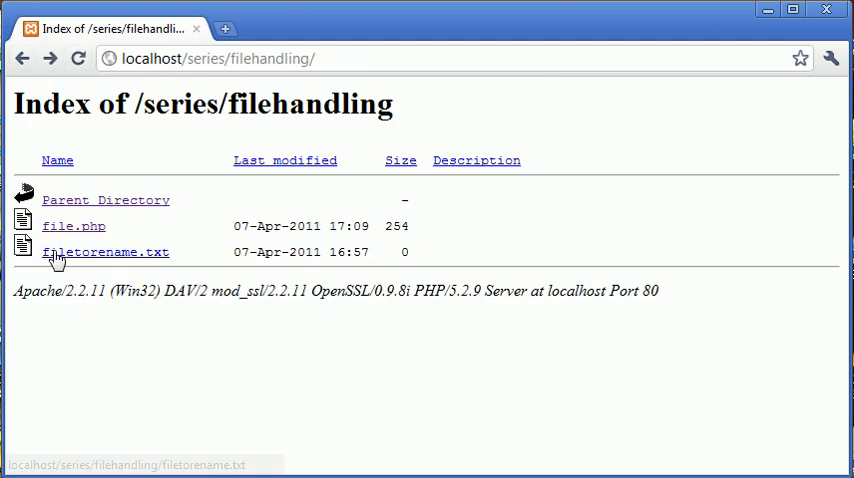
mouse_move(170, 270)
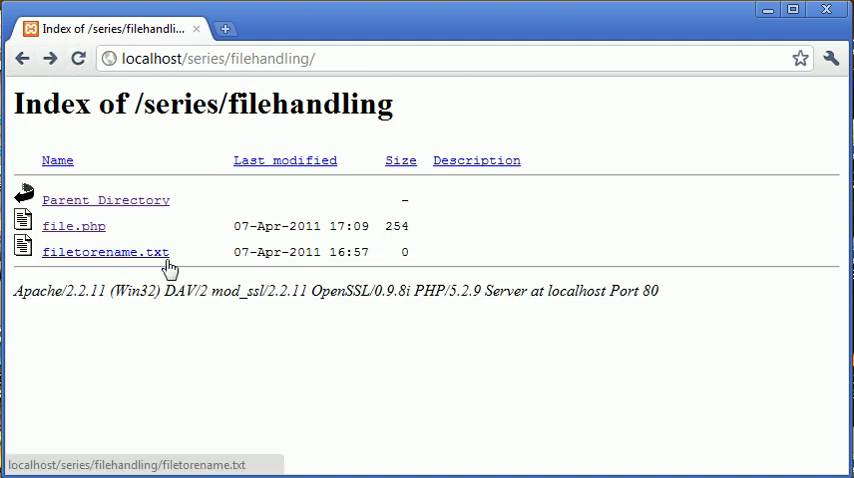
left_click(72, 224)
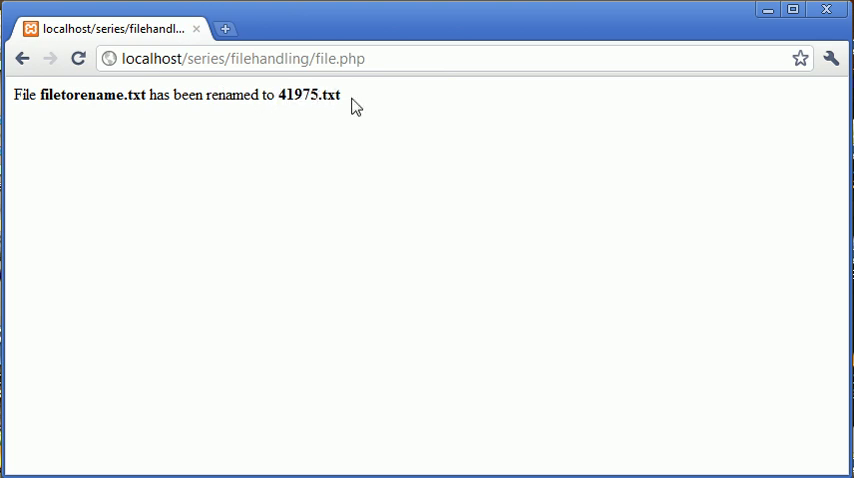
mouse_move(292, 92)
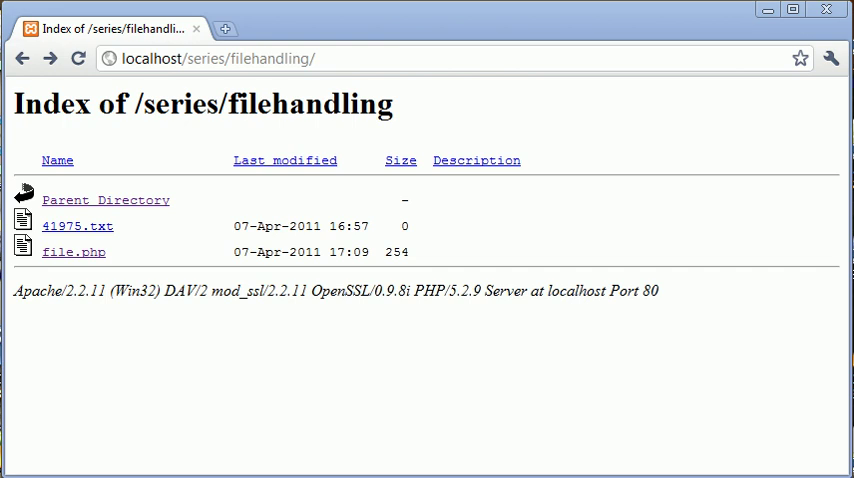
mouse_move(540, 360)
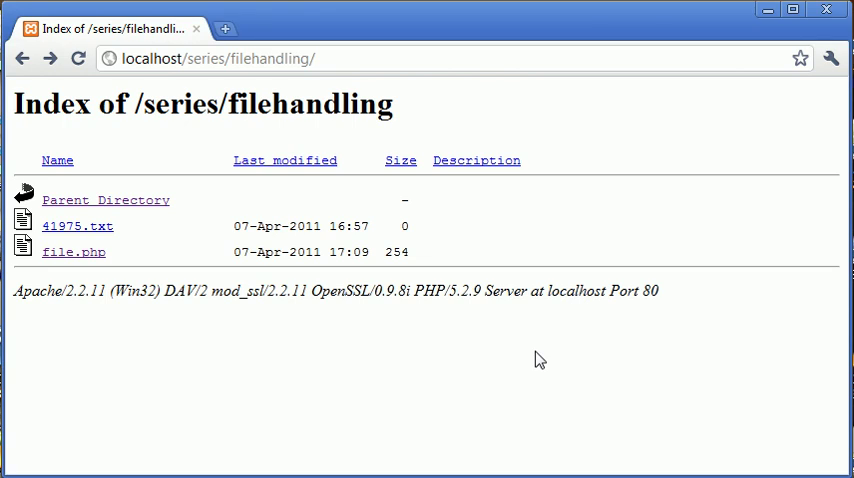